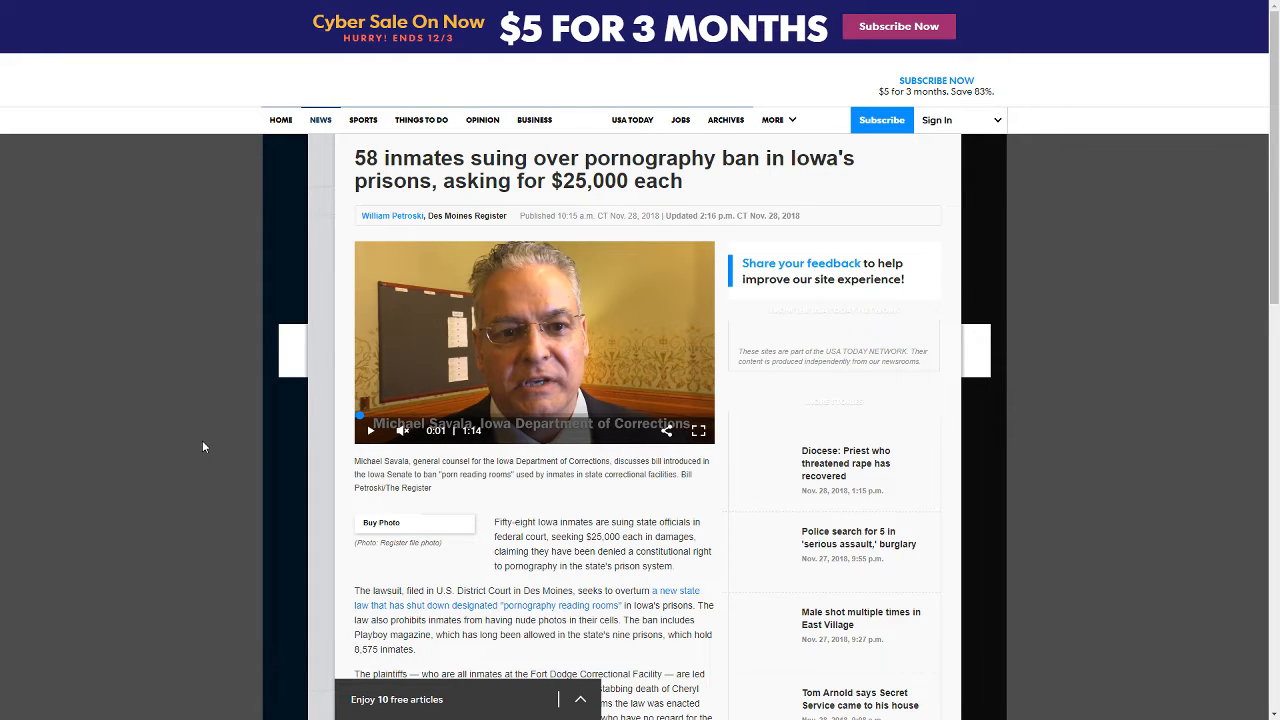
scroll("down", 3)
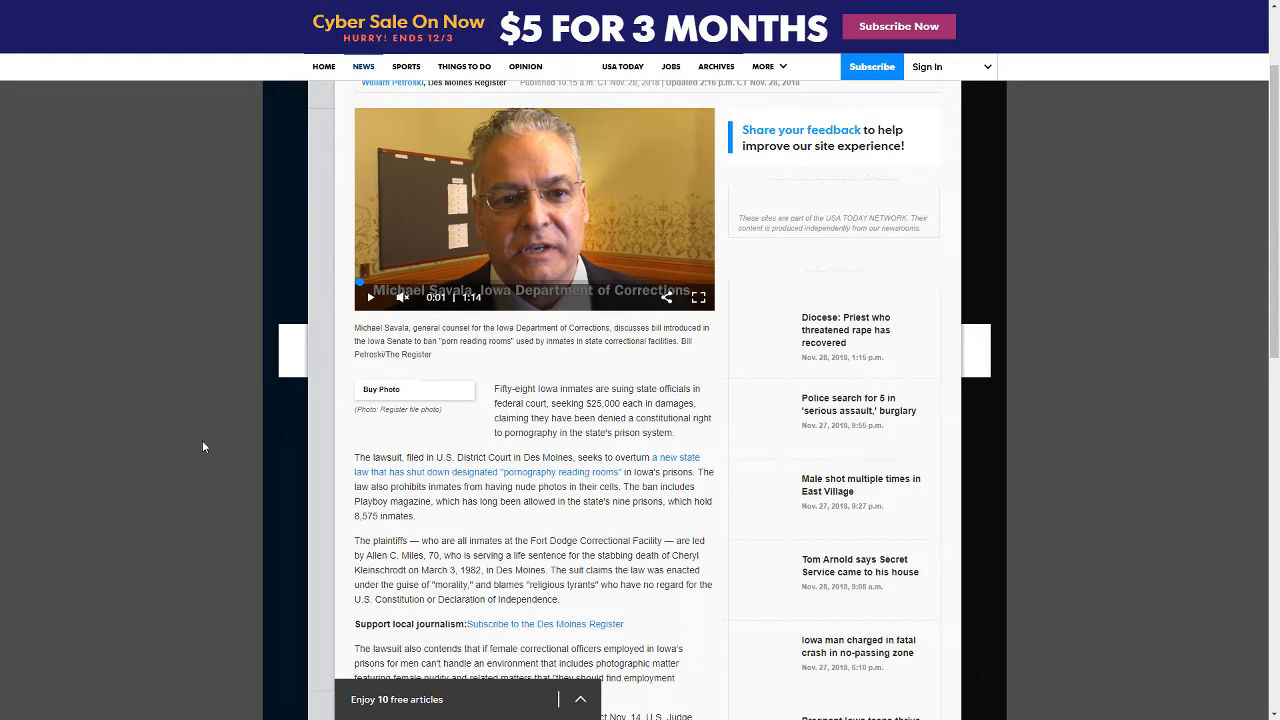
scroll("down", 3)
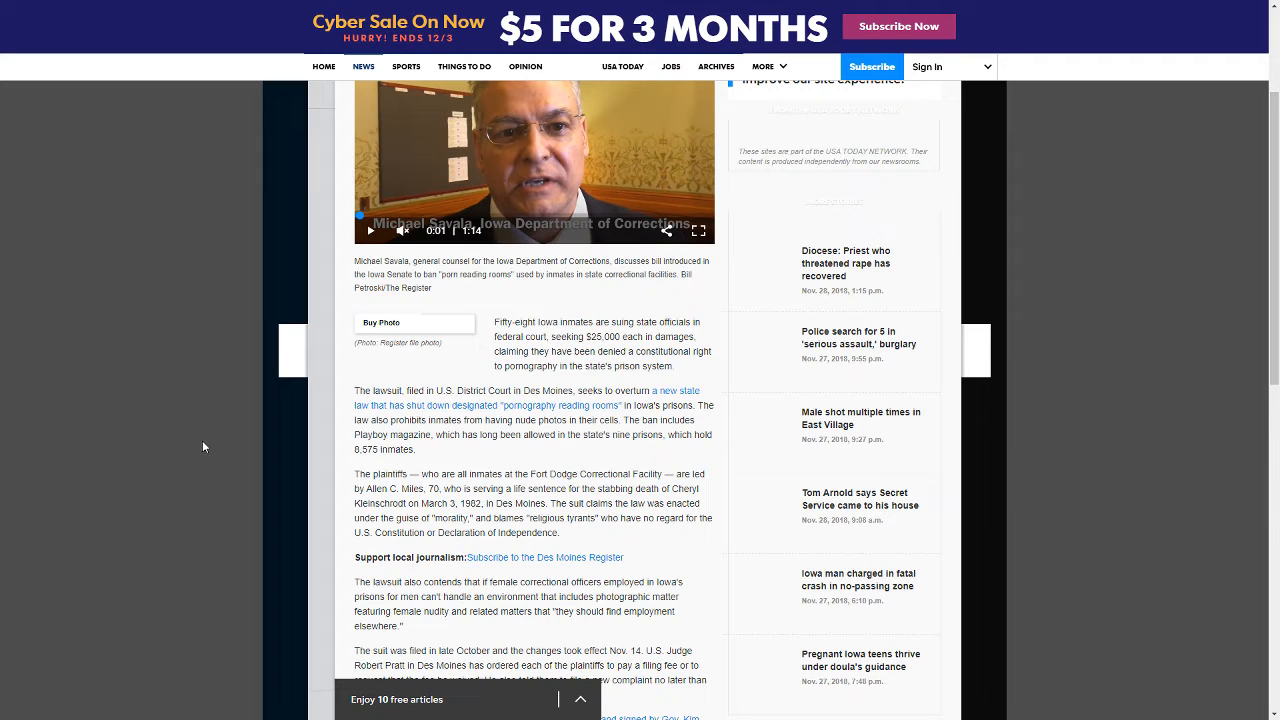
scroll("down", 3)
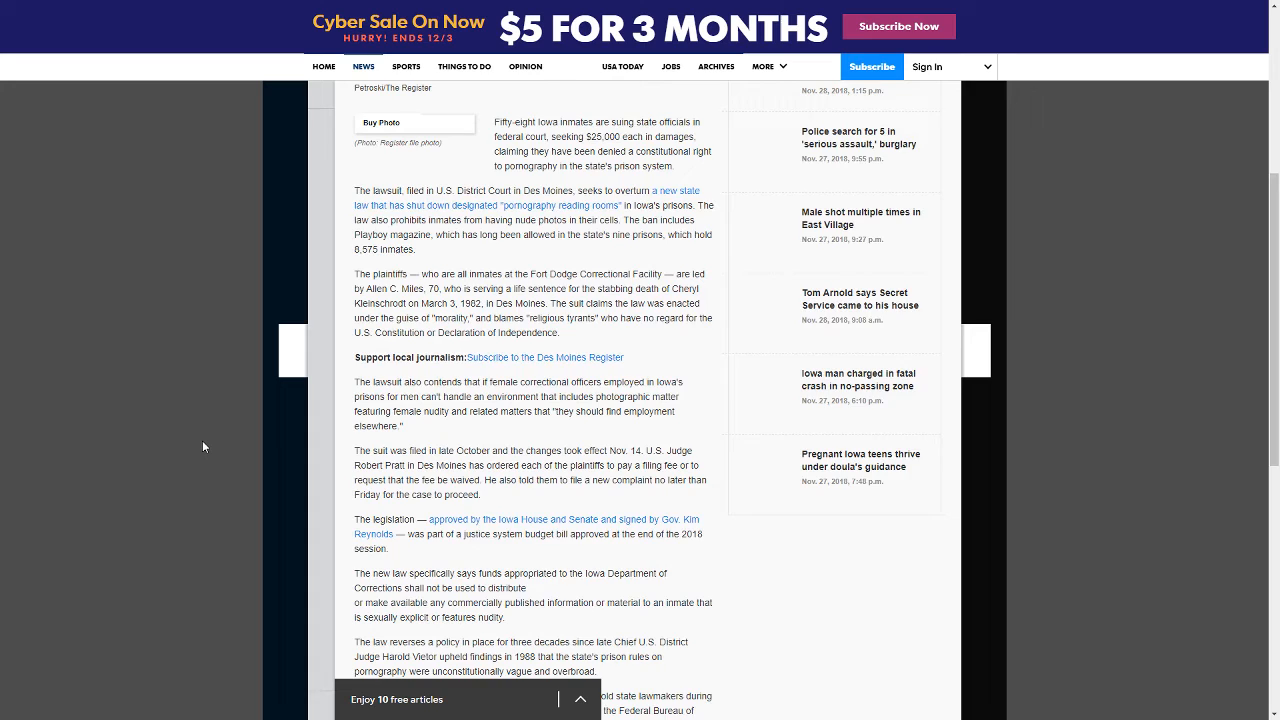
scroll("down", 3)
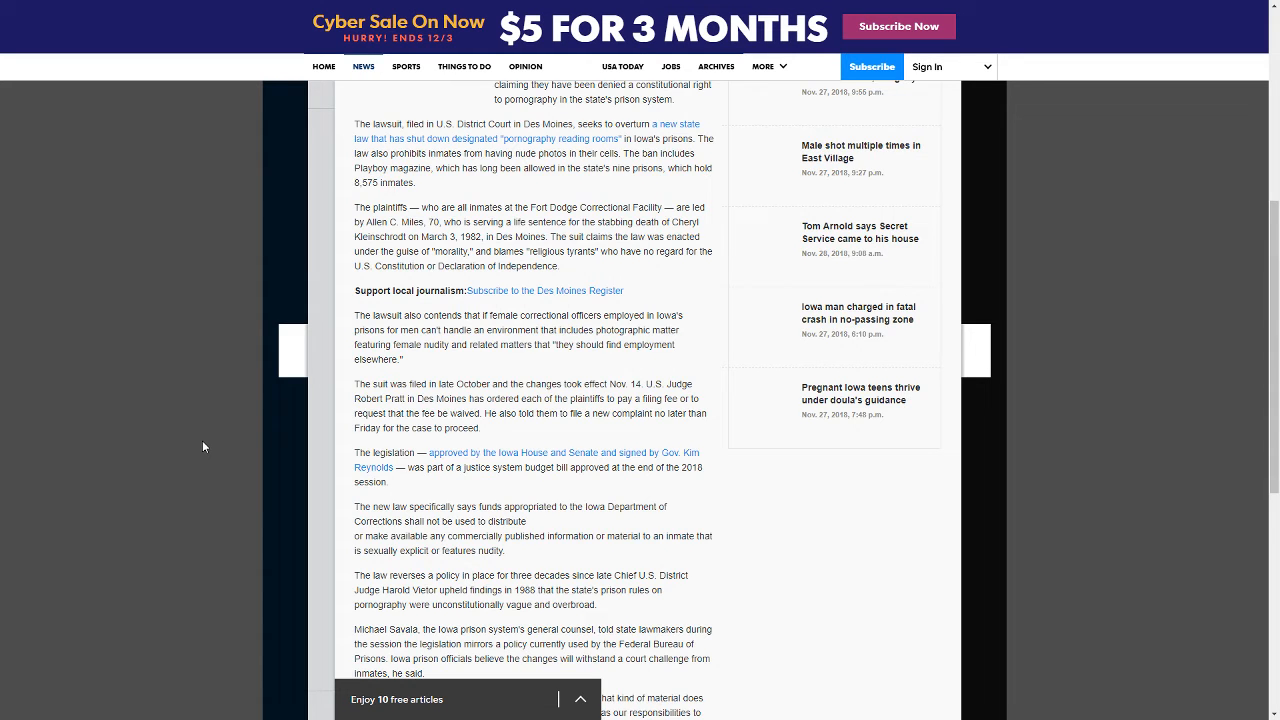
scroll("down", 3)
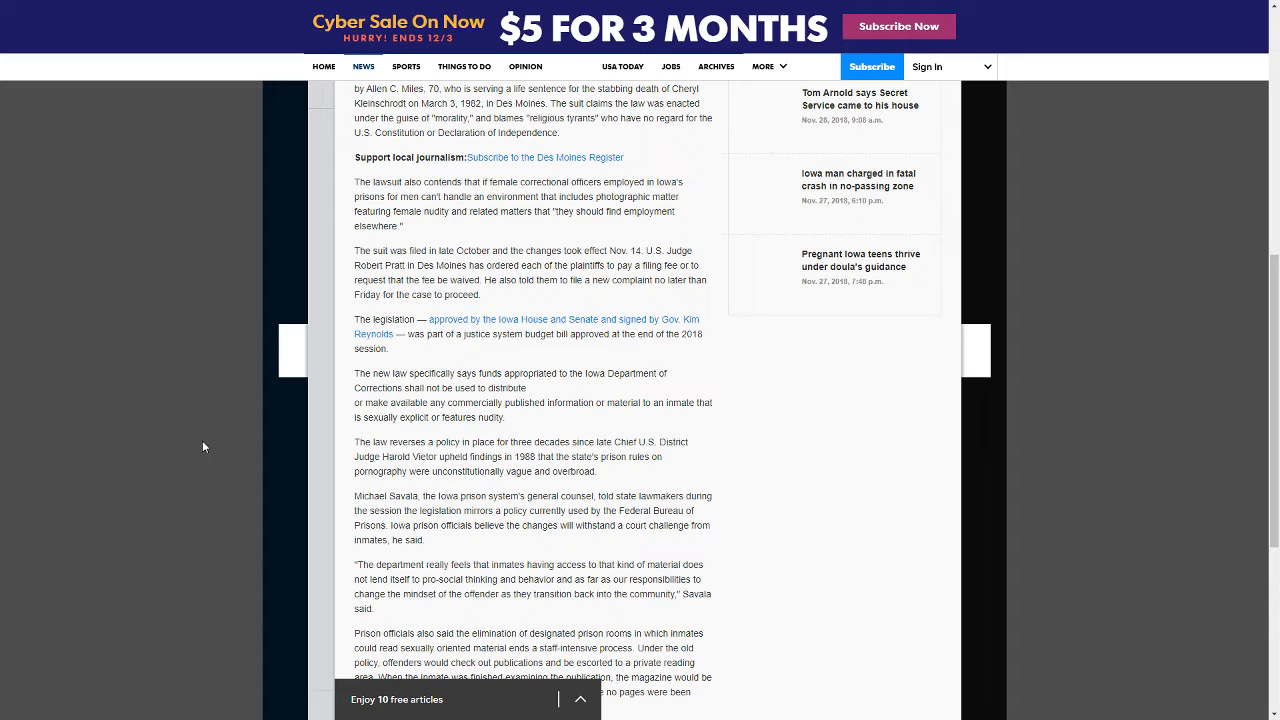
scroll("down", 3)
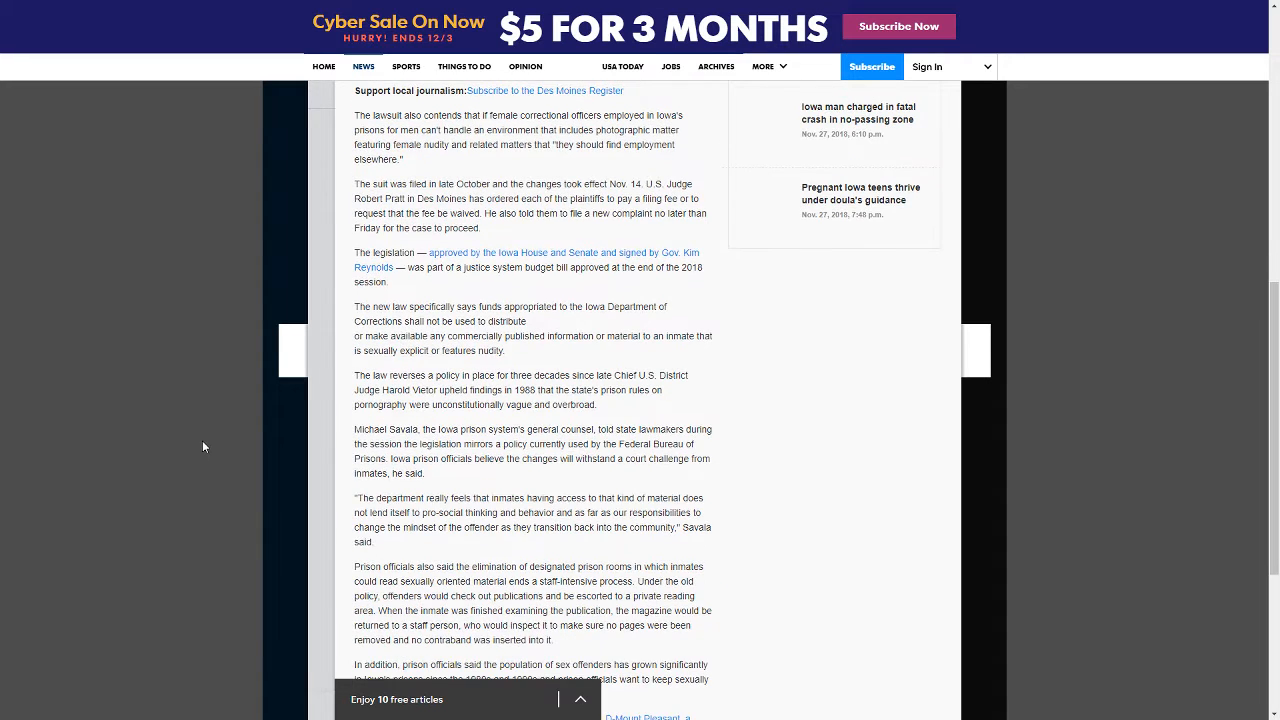
scroll("down", 3)
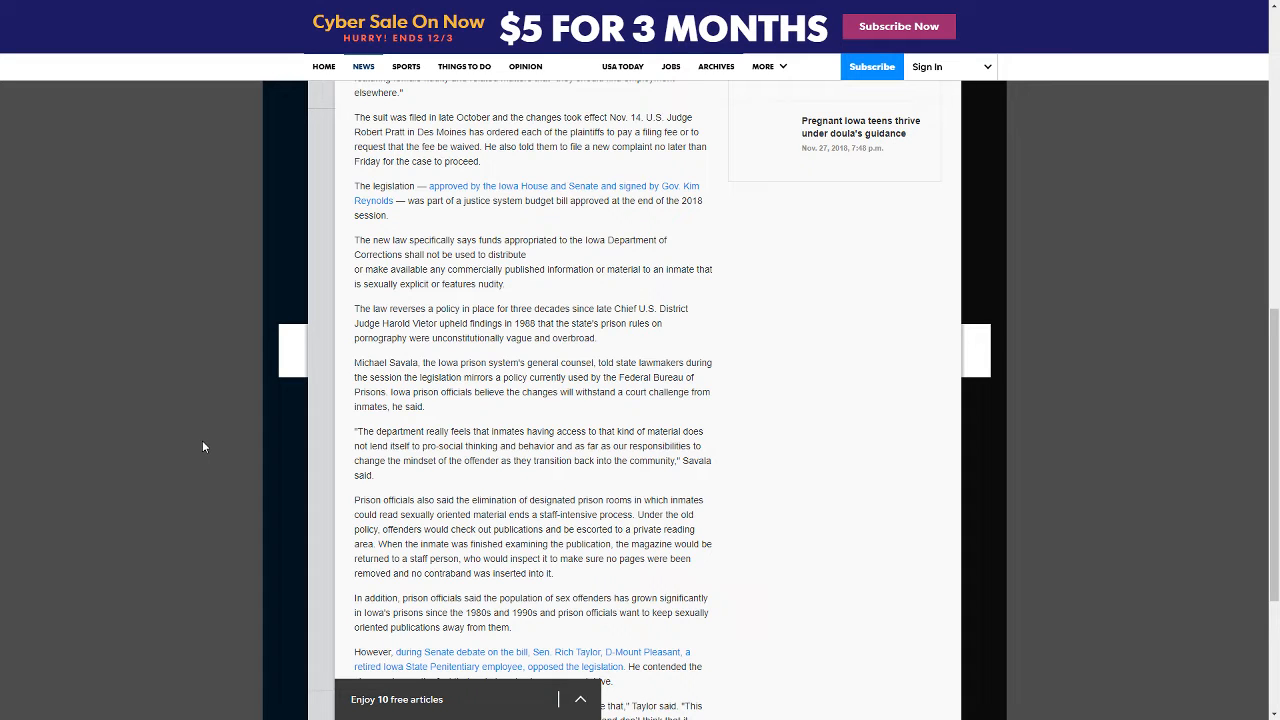
scroll("down", 3)
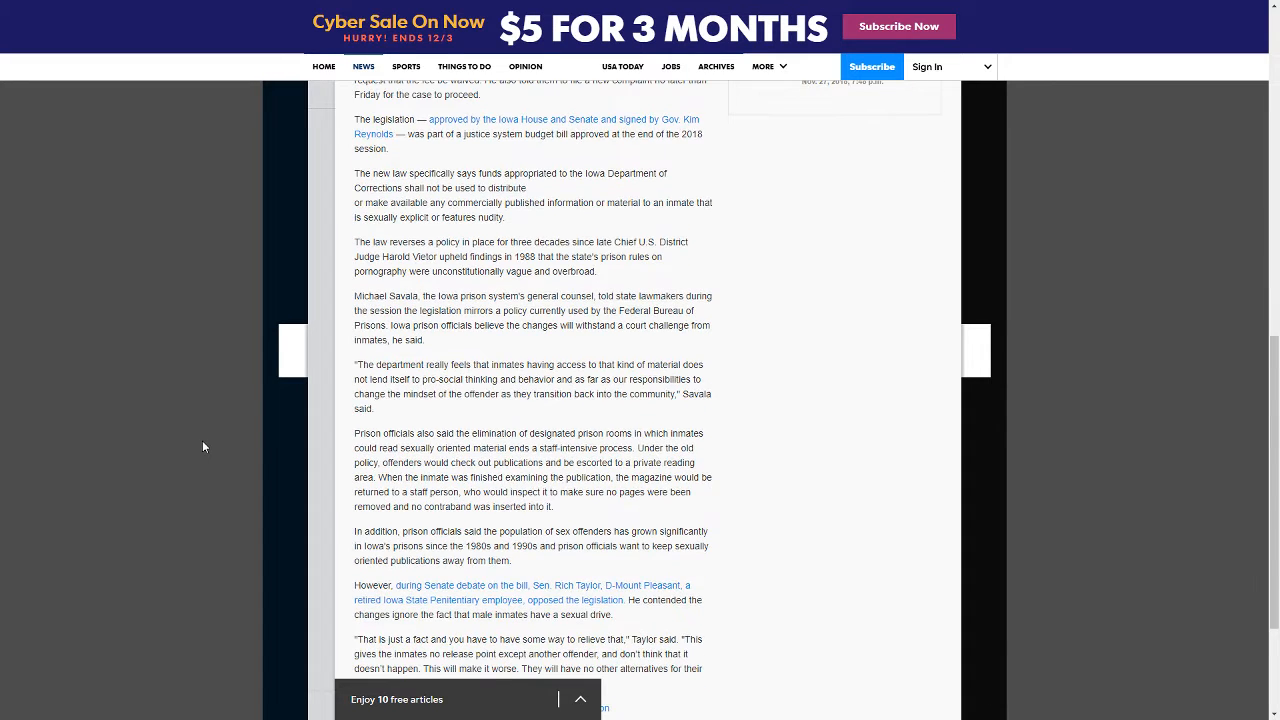
scroll("down", 3)
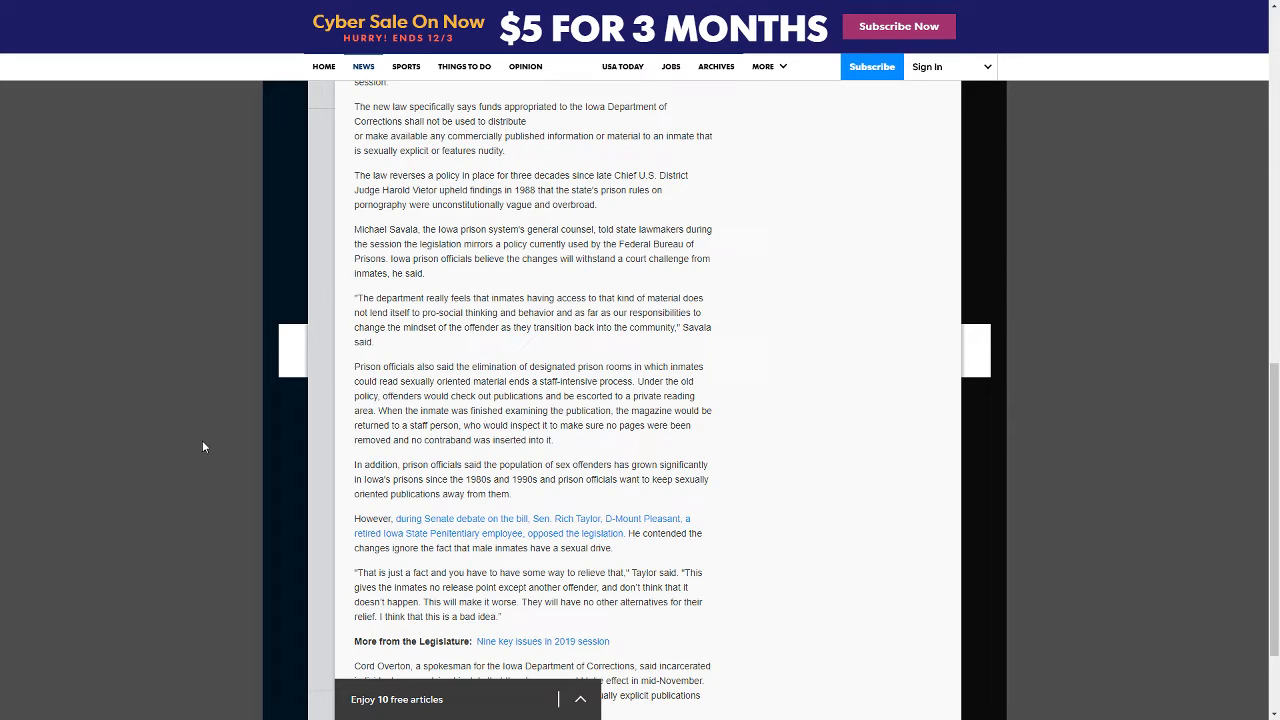
scroll("down", 3)
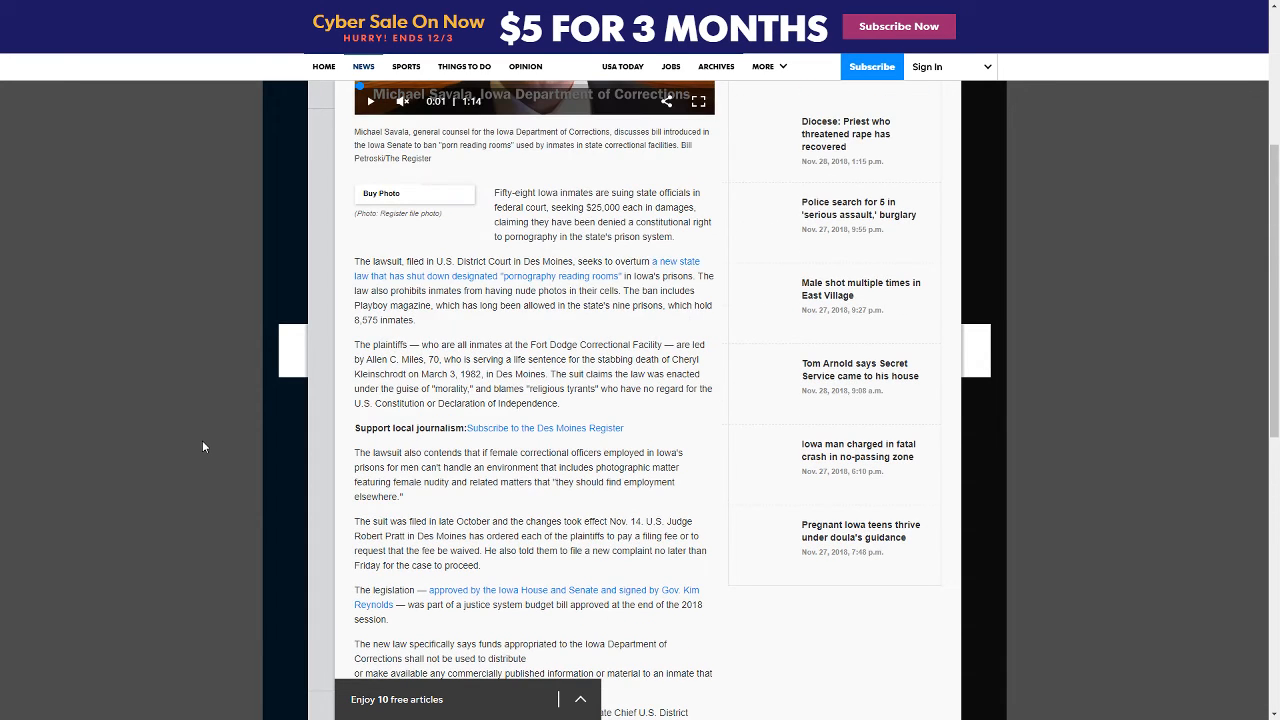
scroll("down", 3)
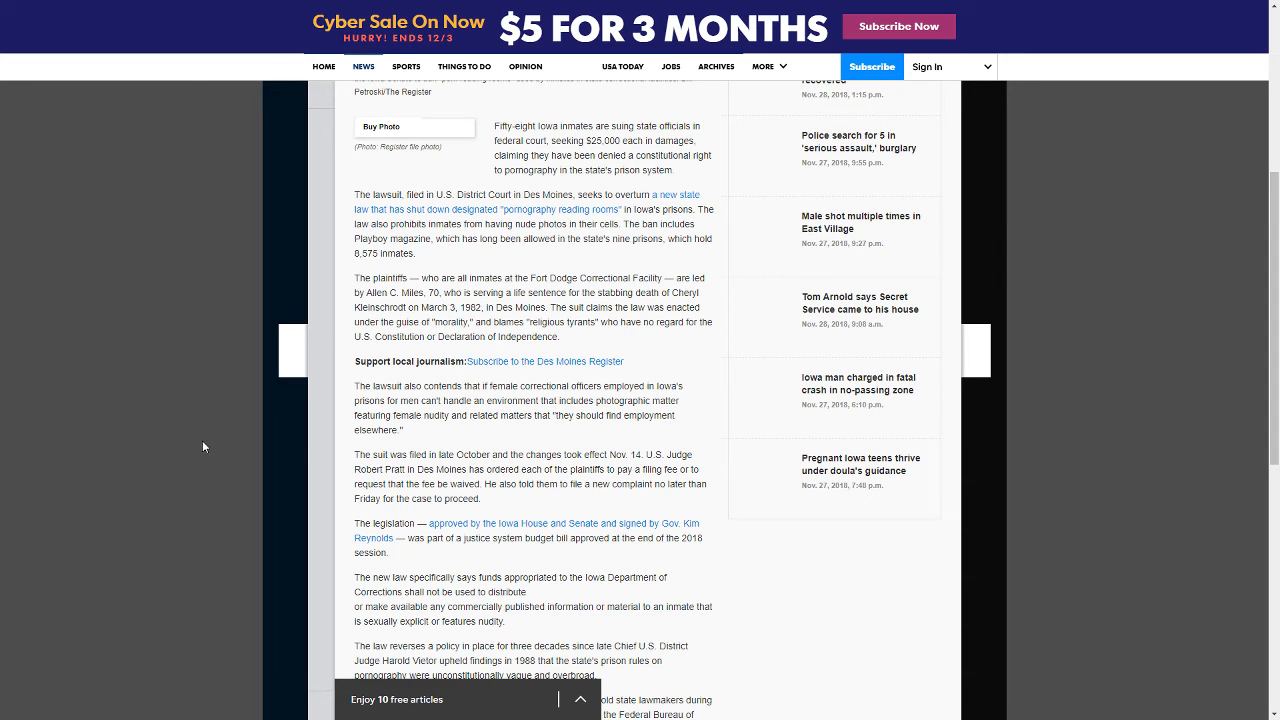
scroll("down", 3)
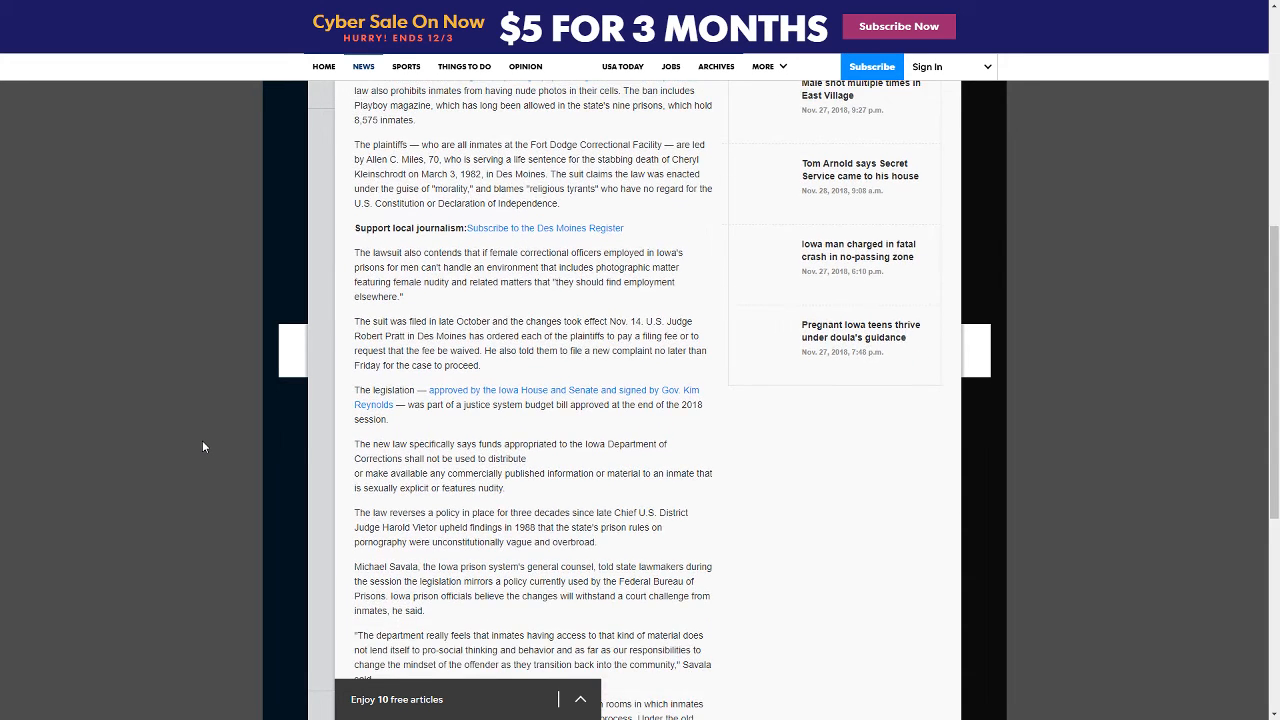